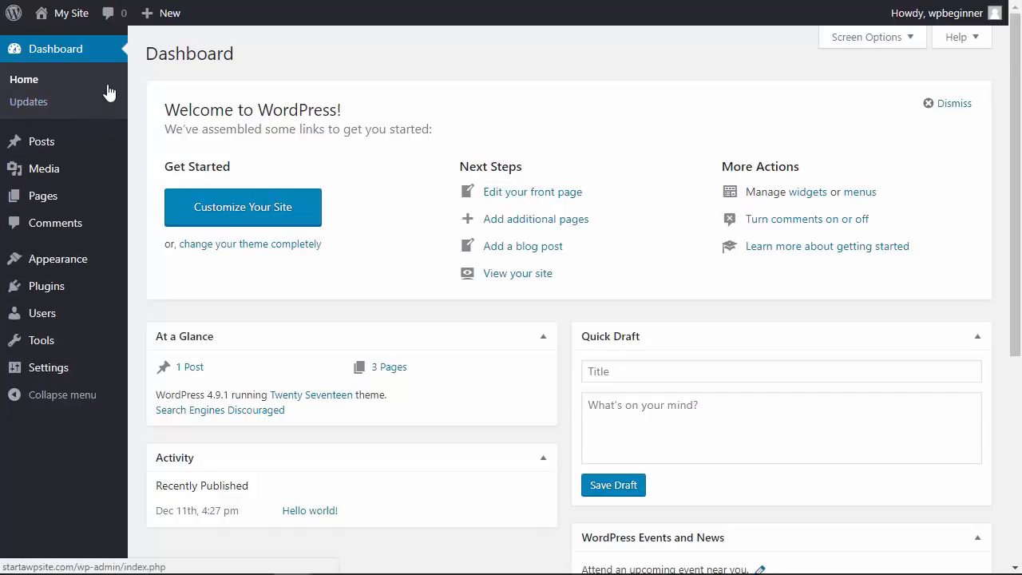
mouse_move(46, 286)
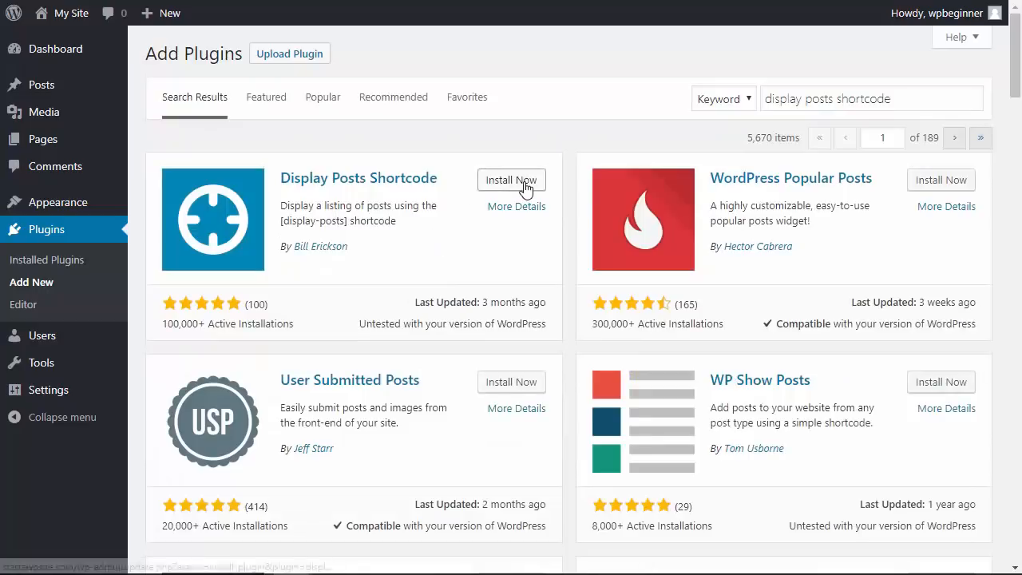
Install the Display Posts Shortcode plugin from the search results and activate it.
left_click(511, 179)
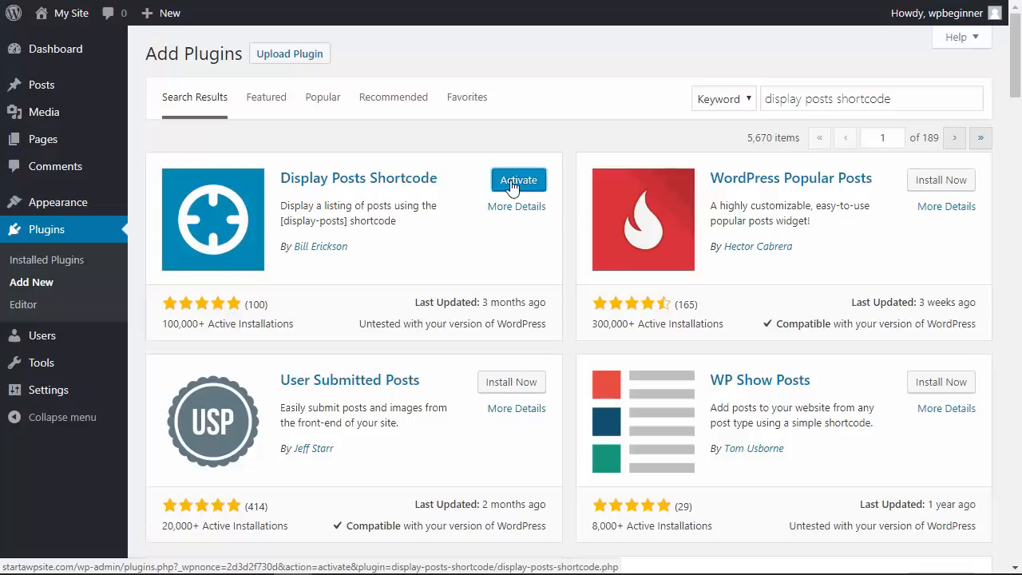
left_click(517, 179)
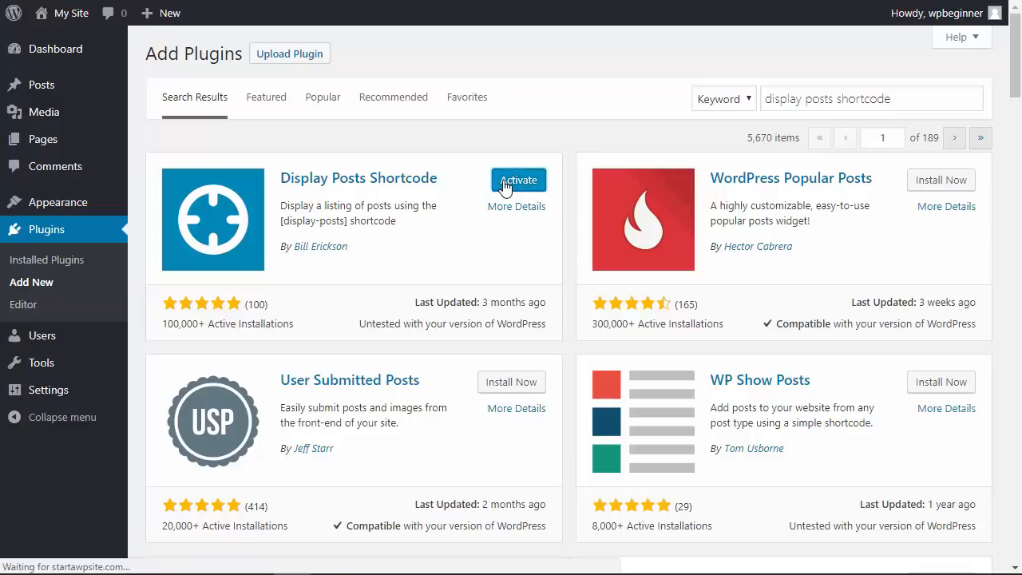
left_click(517, 179)
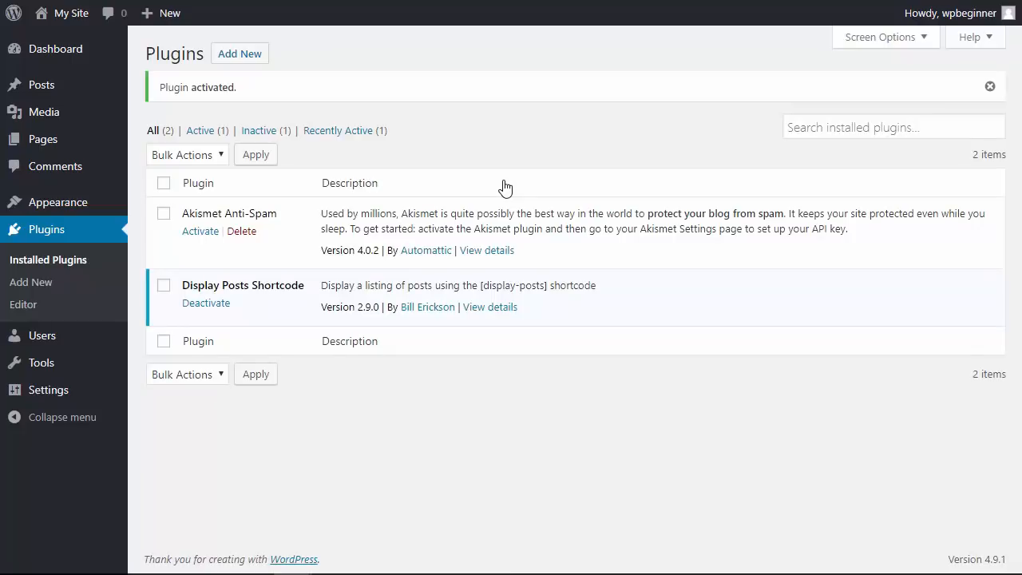
mouse_move(390, 364)
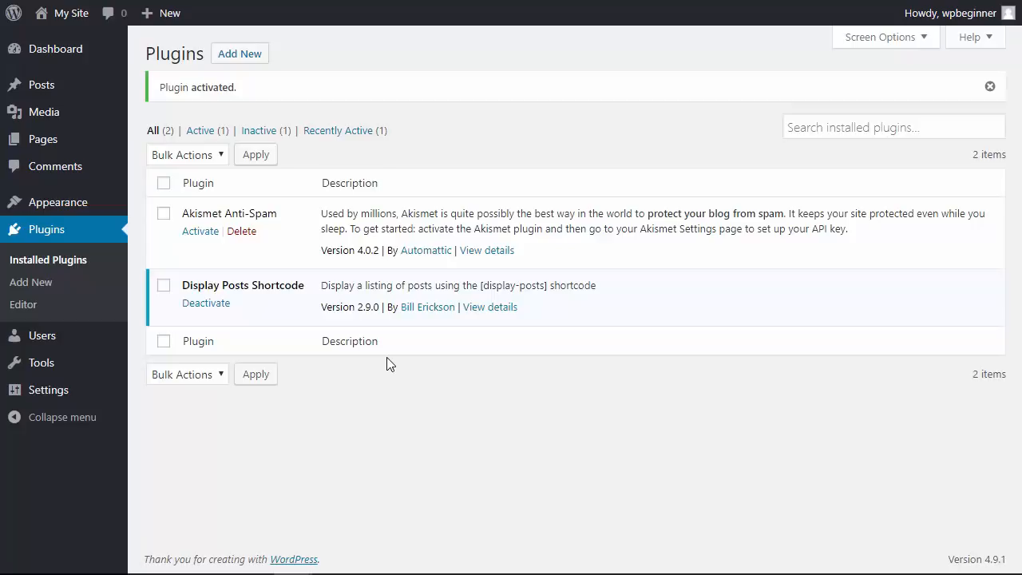
mouse_move(342, 367)
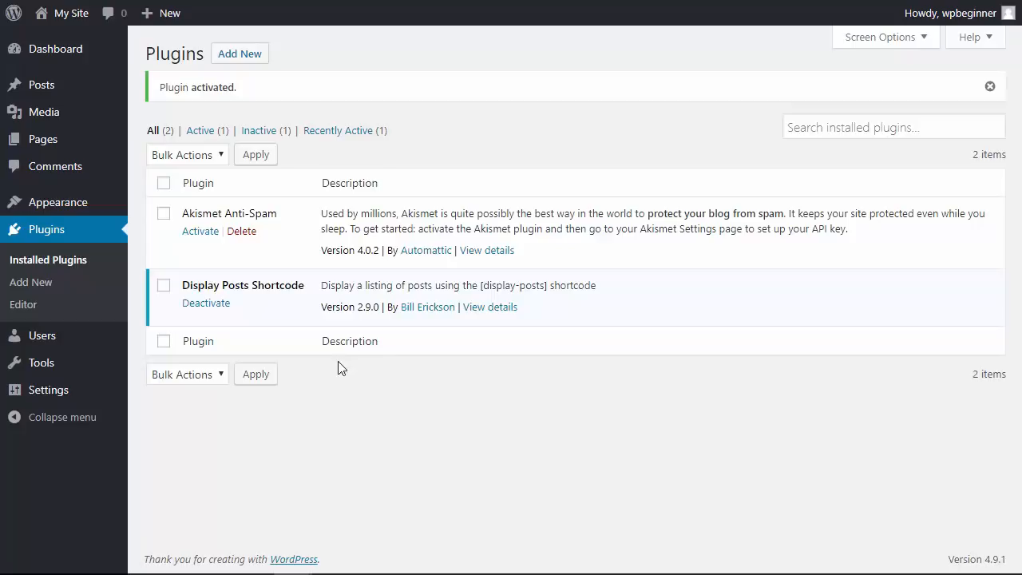
mouse_move(42, 139)
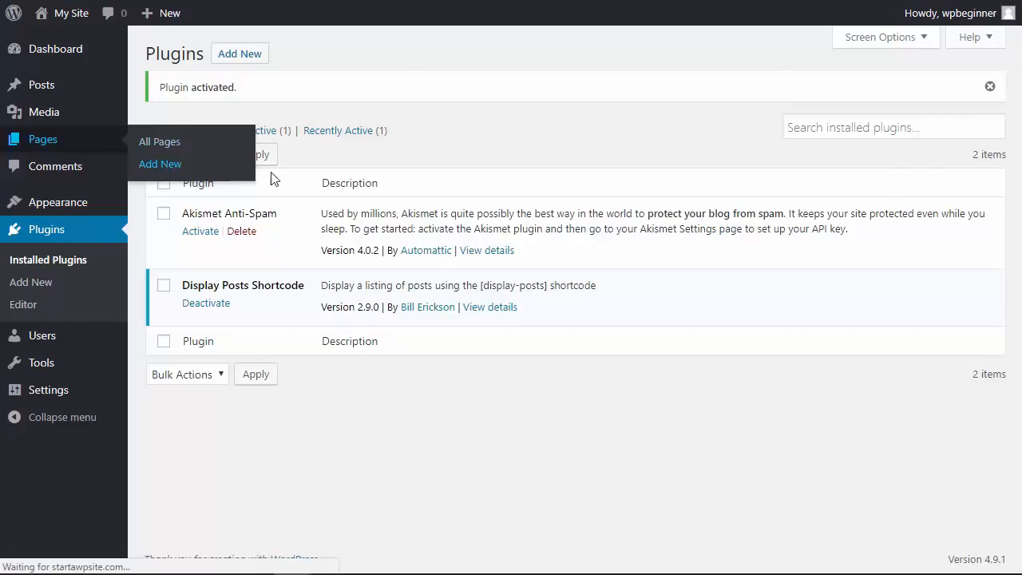
Publish an Archives page containing [display-posts posts_per_page="1000" order="DESC"].
left_click(160, 163)
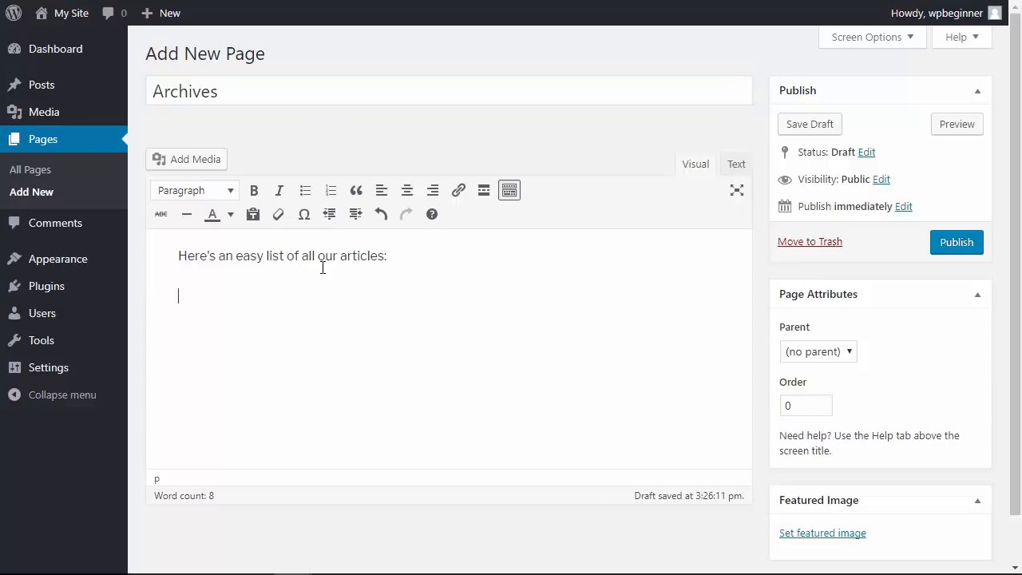
type("[display-posts posts_per_page=\"1000\" order=\"DESC\"]")
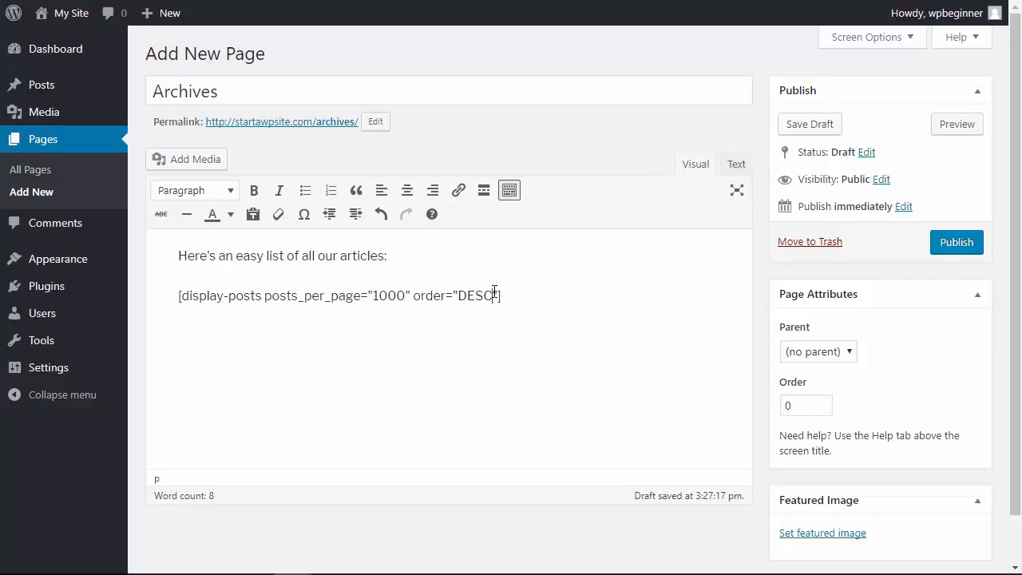
key("Backspace")
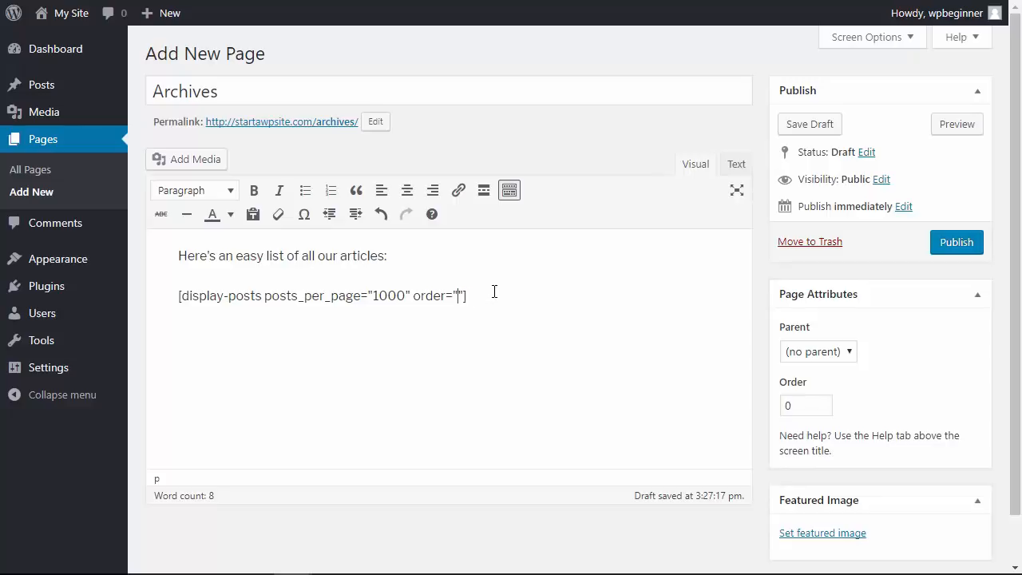
type("ASC")
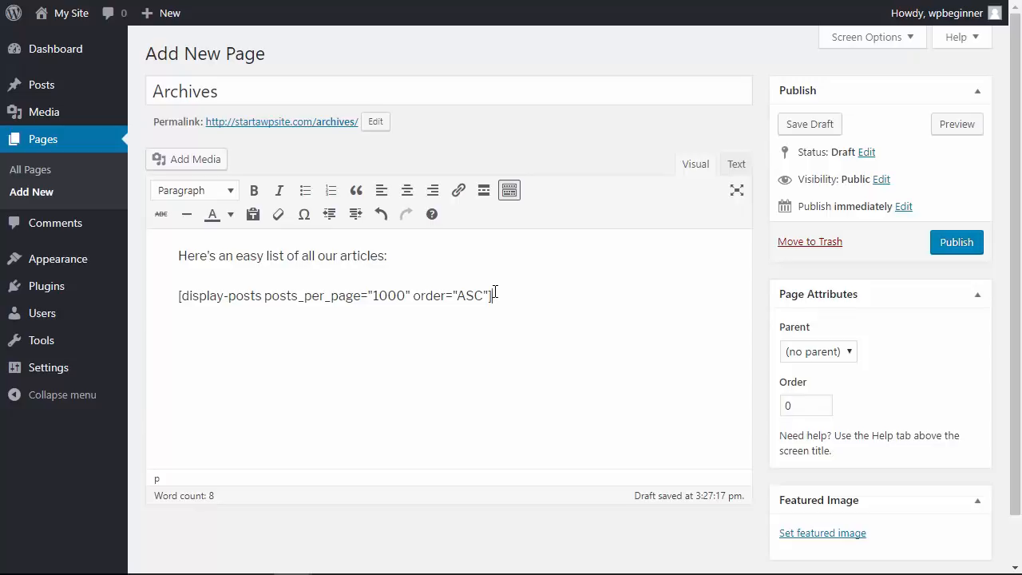
type("D")
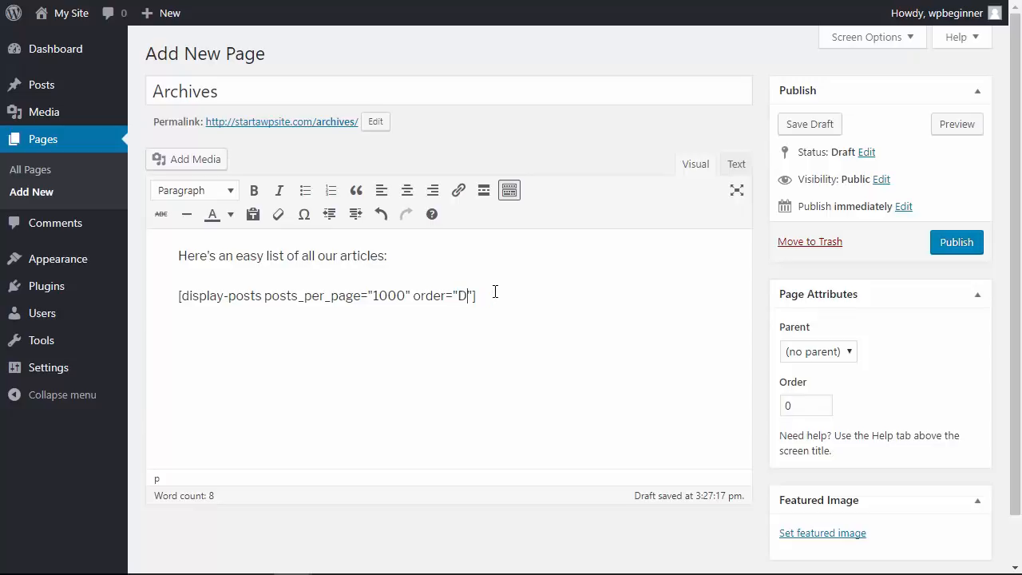
type("ESC")
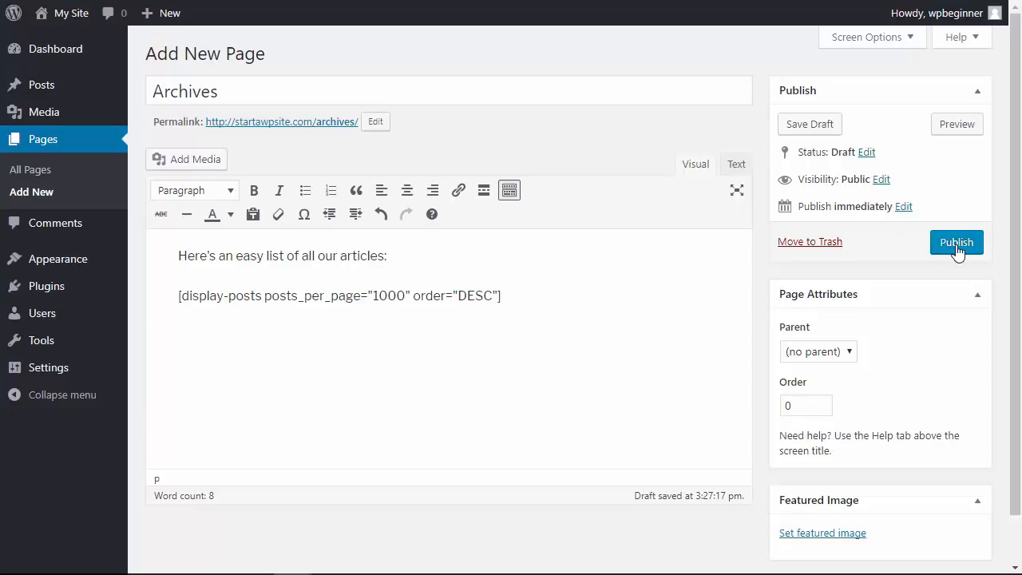
left_click(955, 243)
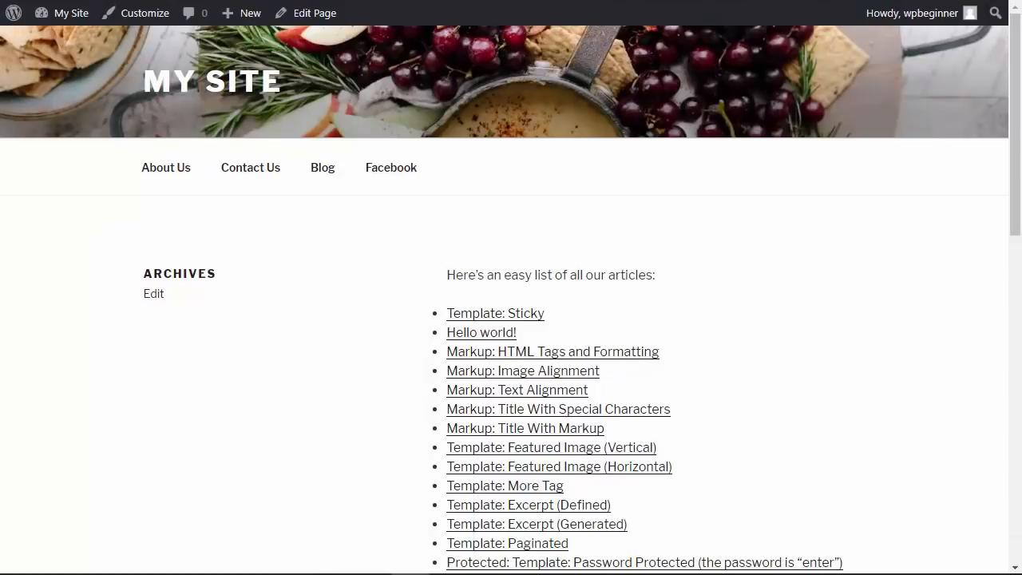
Scroll through the published Archives page's full linked article list.
scroll("down", 3)
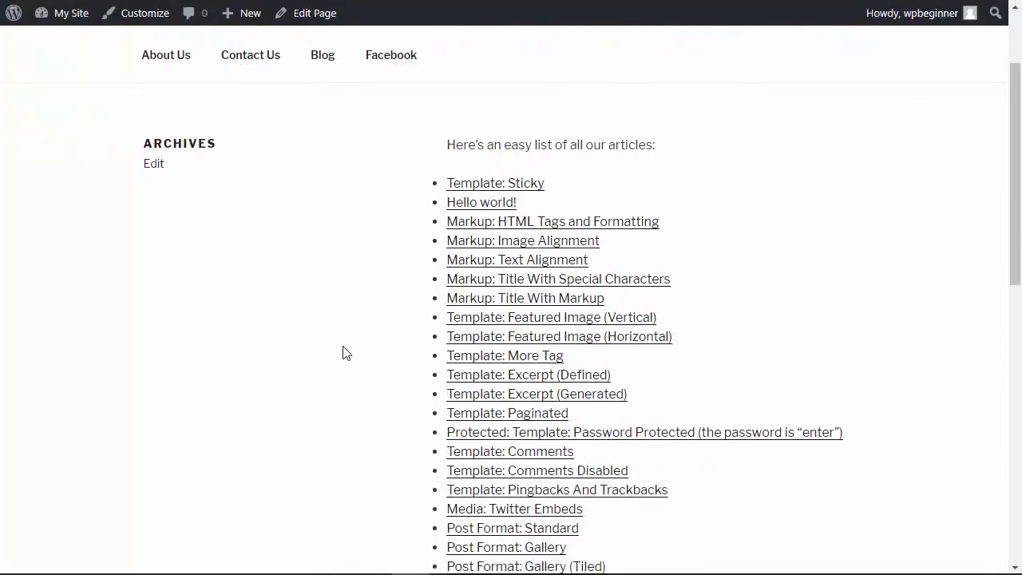
scroll("down", 3)
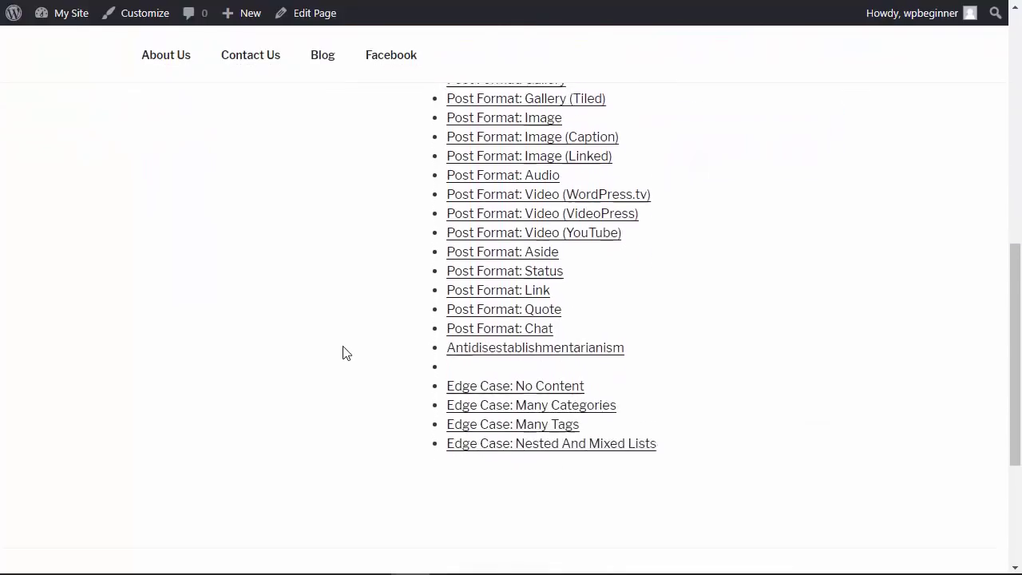
scroll("up", 3)
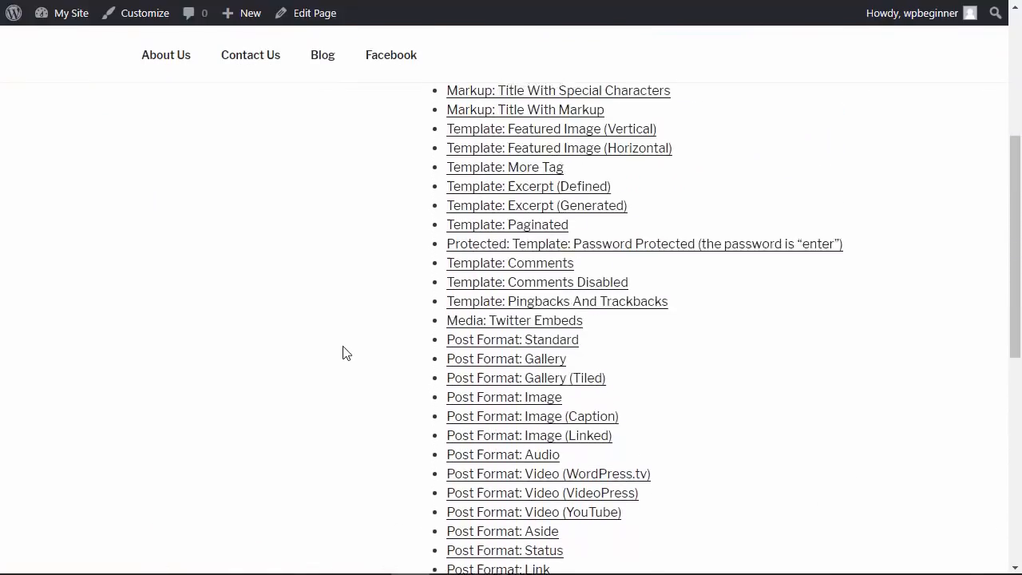
scroll("up", 3)
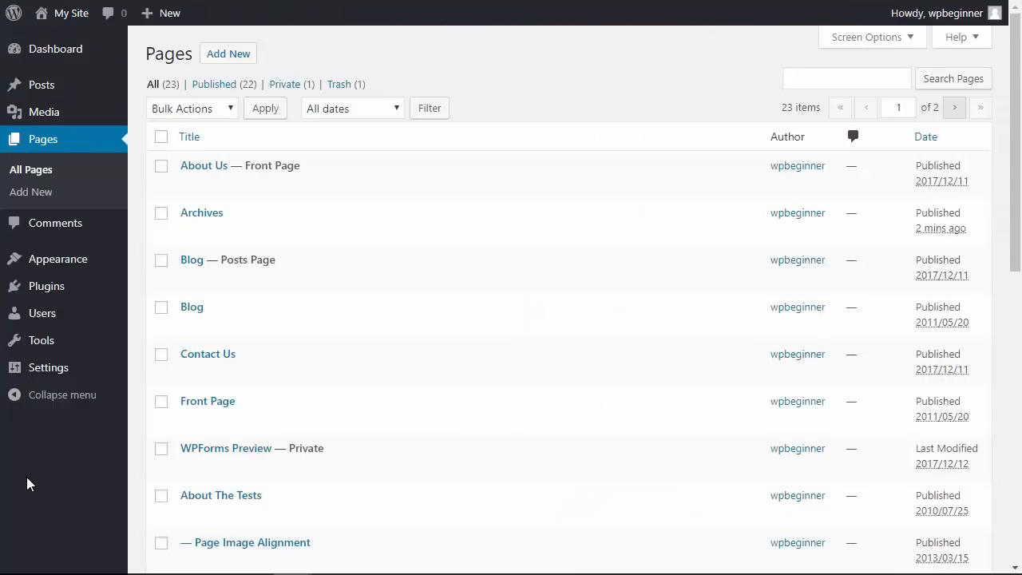
mouse_move(46, 286)
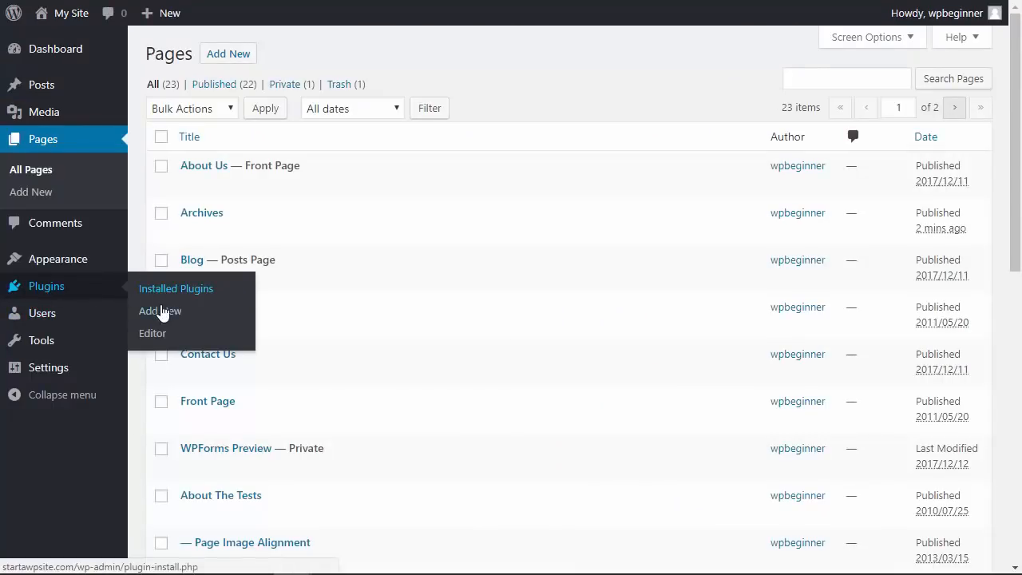
Search 'simple yearly archive' under Add New and install the Simple Yearly Archive plugin.
left_click(160, 310)
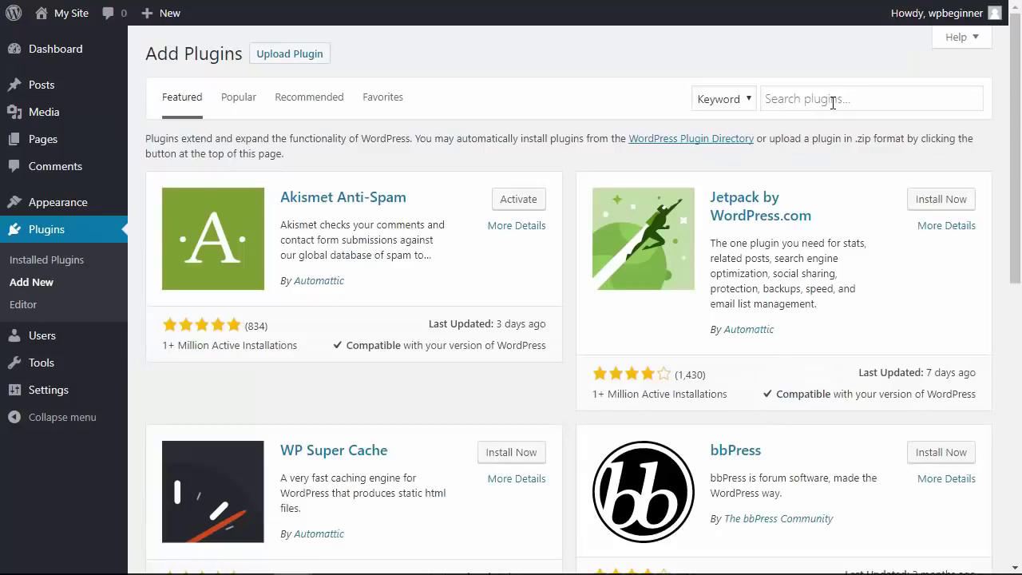
type("simple yearly")
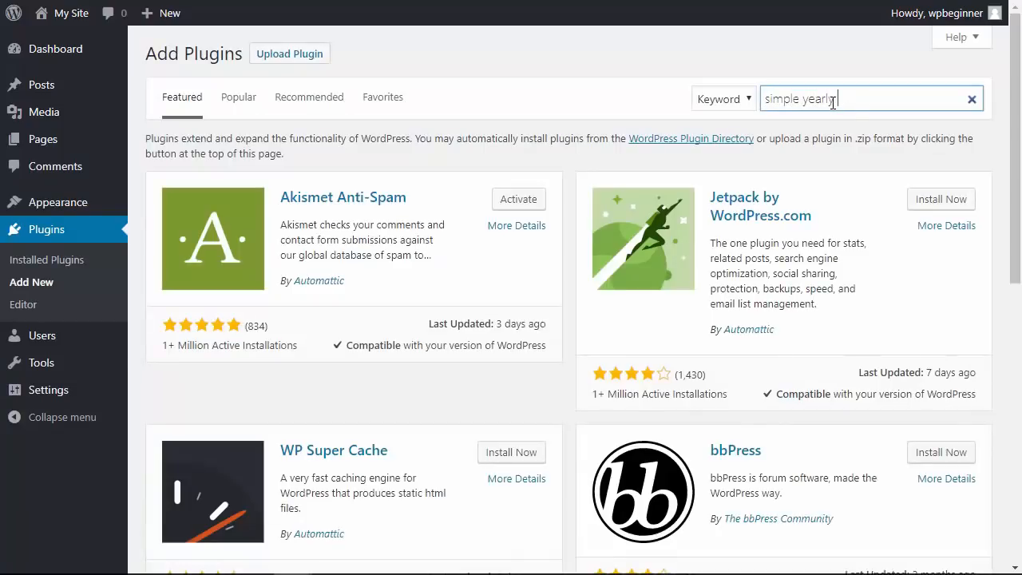
type("archive")
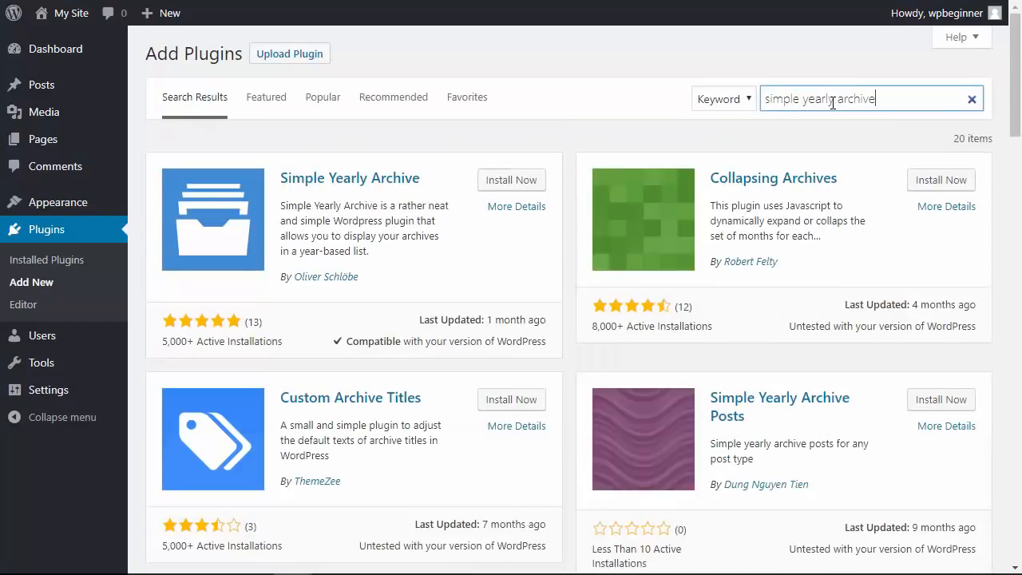
mouse_move(393, 189)
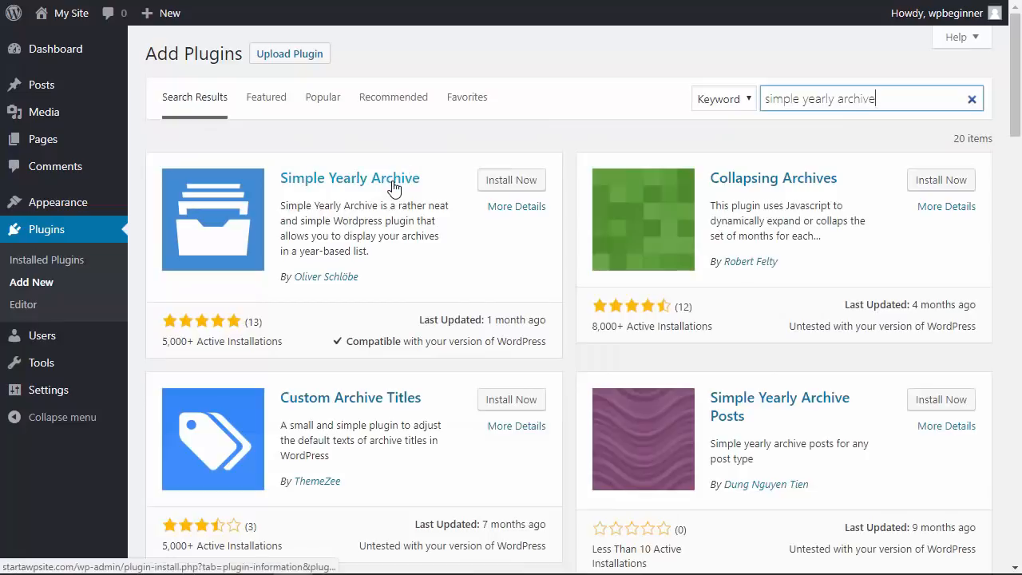
left_click(512, 179)
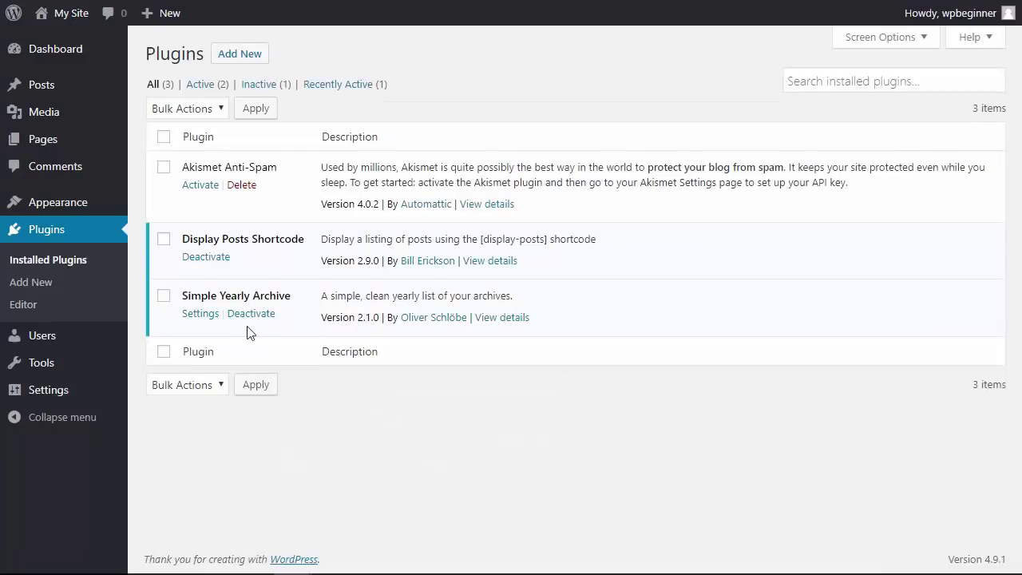
mouse_move(48, 390)
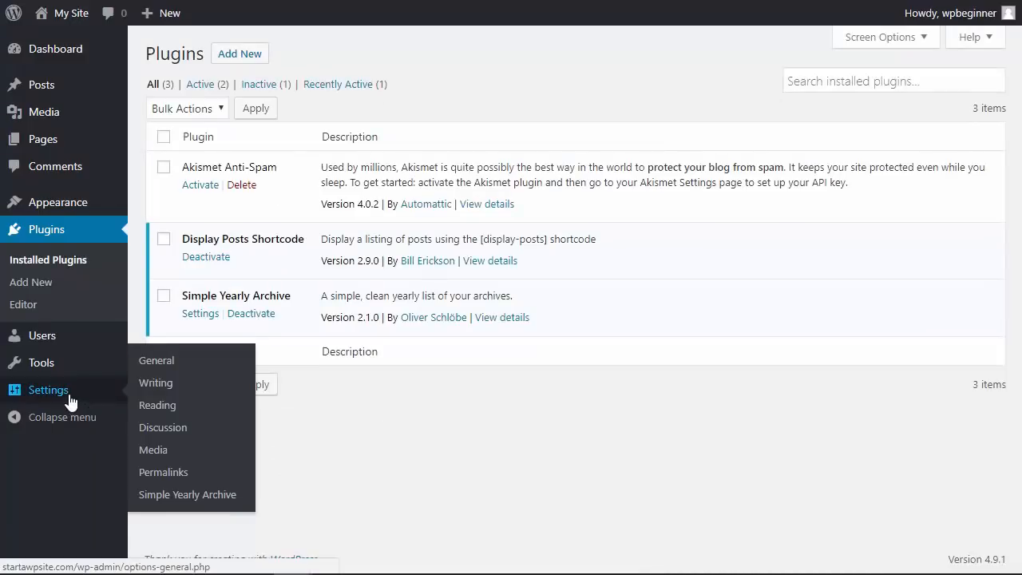
mouse_move(187, 495)
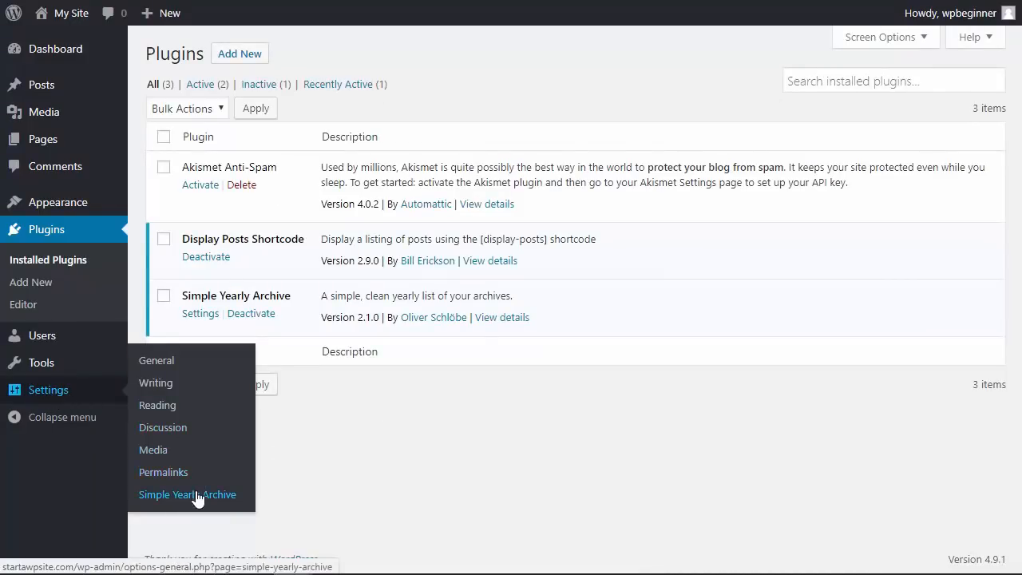
In Simple Yearly Archive options, choose a month-and-day date format example.
left_click(189, 495)
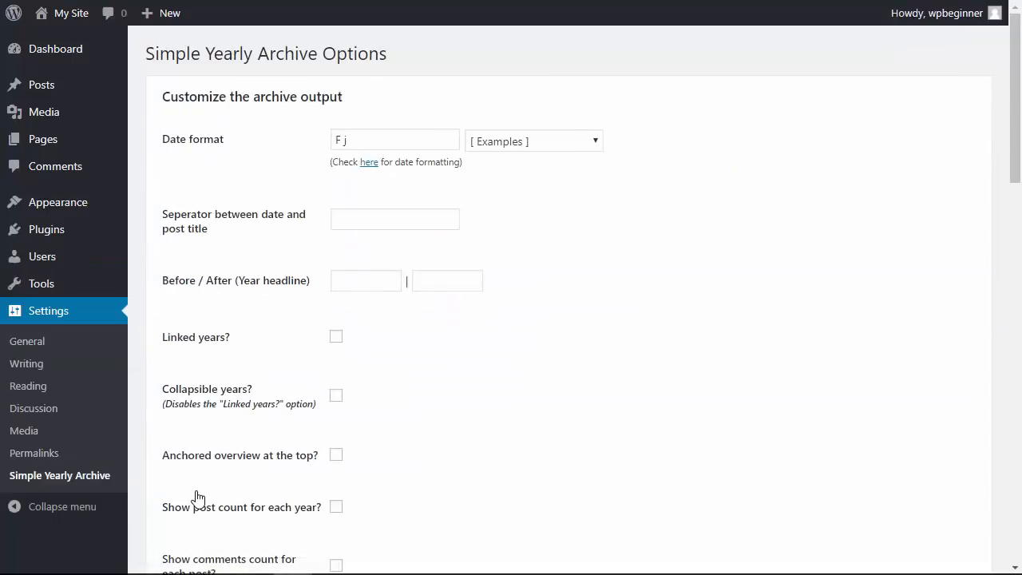
mouse_move(310, 147)
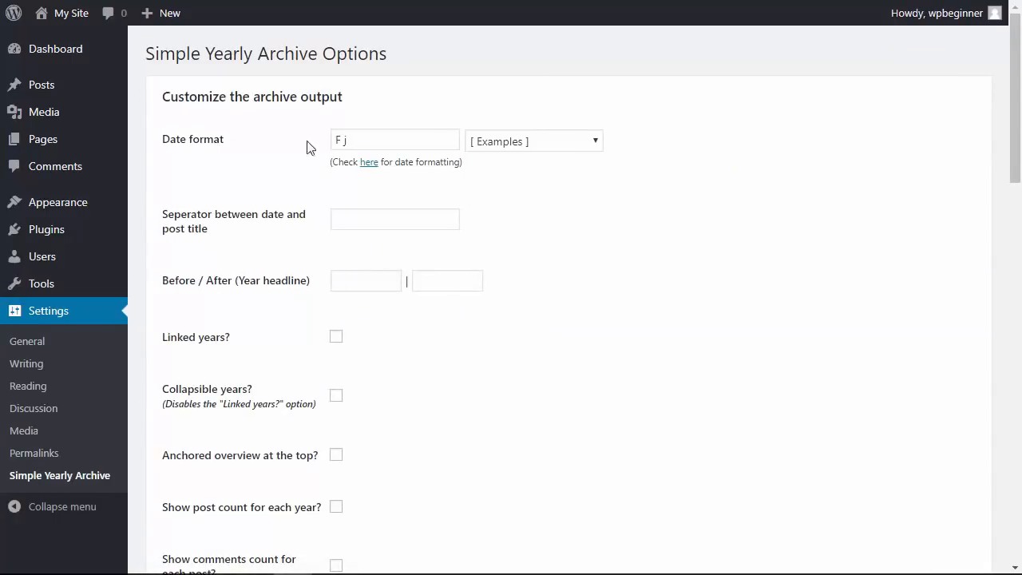
left_click(533, 140)
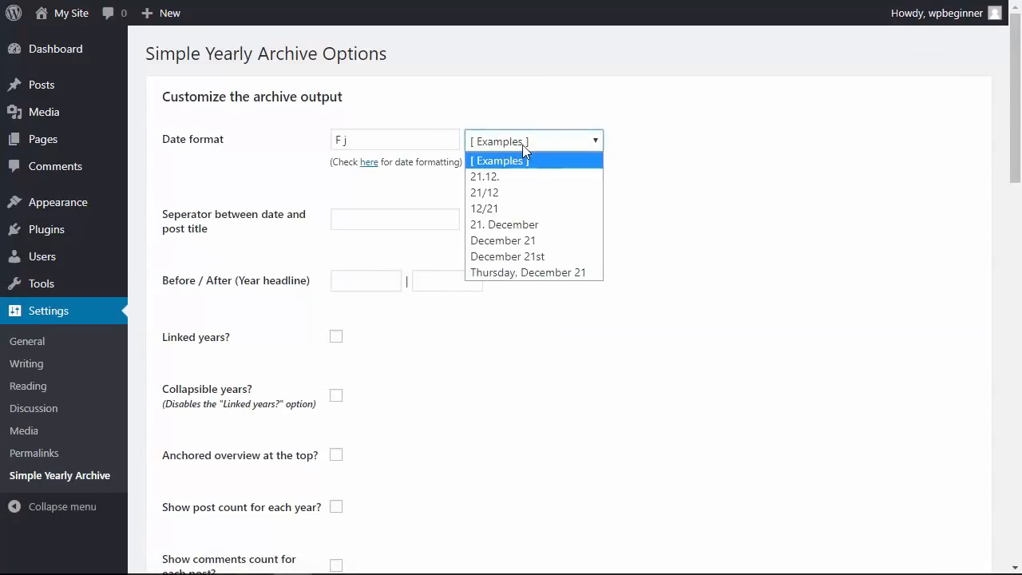
mouse_move(508, 208)
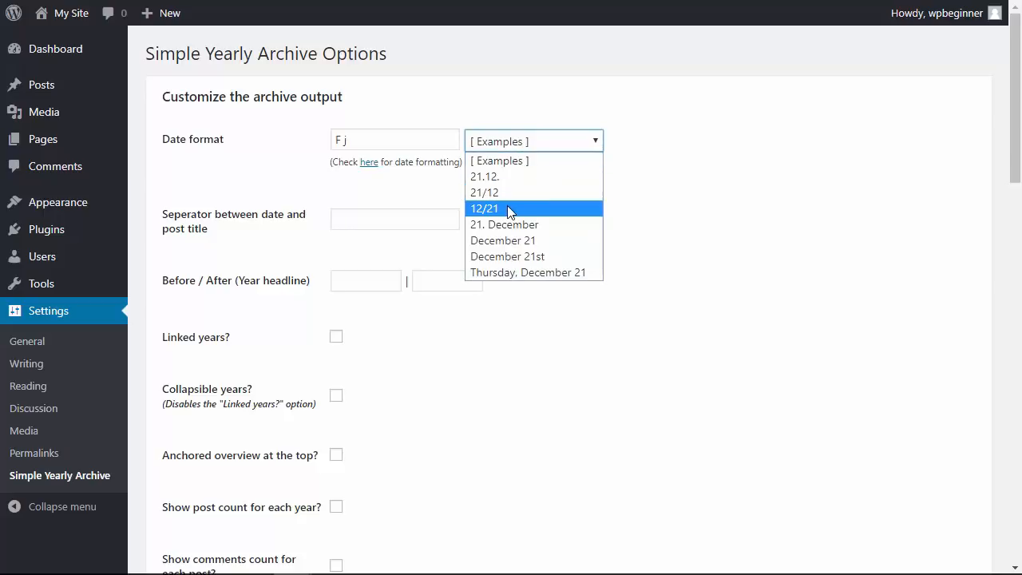
left_click(501, 240)
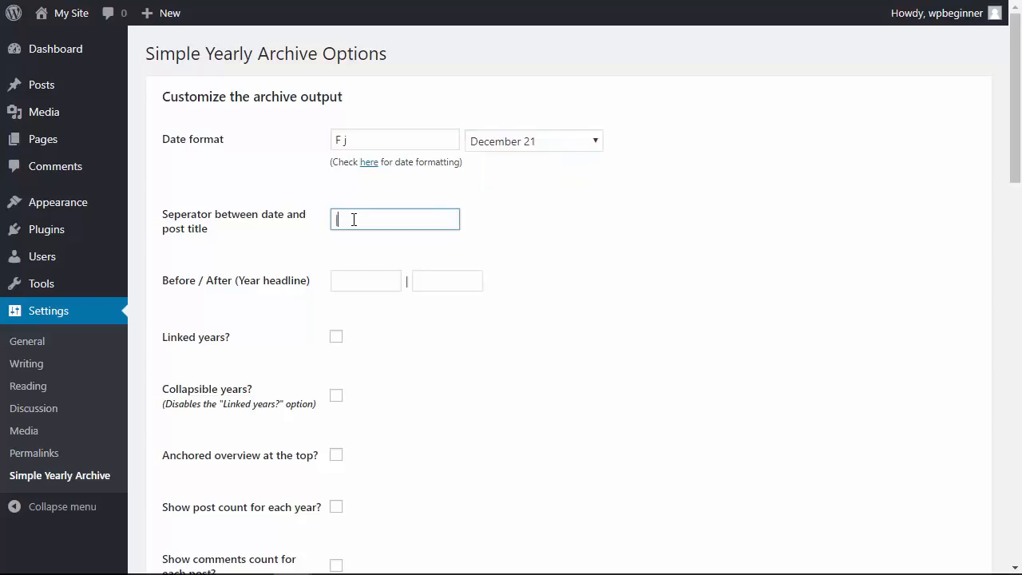
Wrap year headlines in <div> and </div>, enable collapsible years, and update the options.
left_click(364, 281)
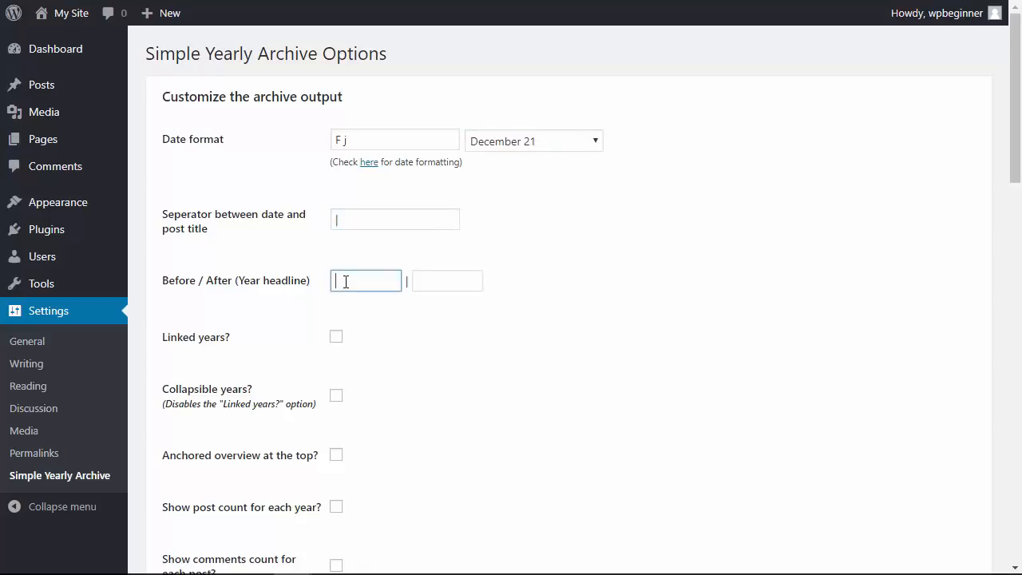
type("<")
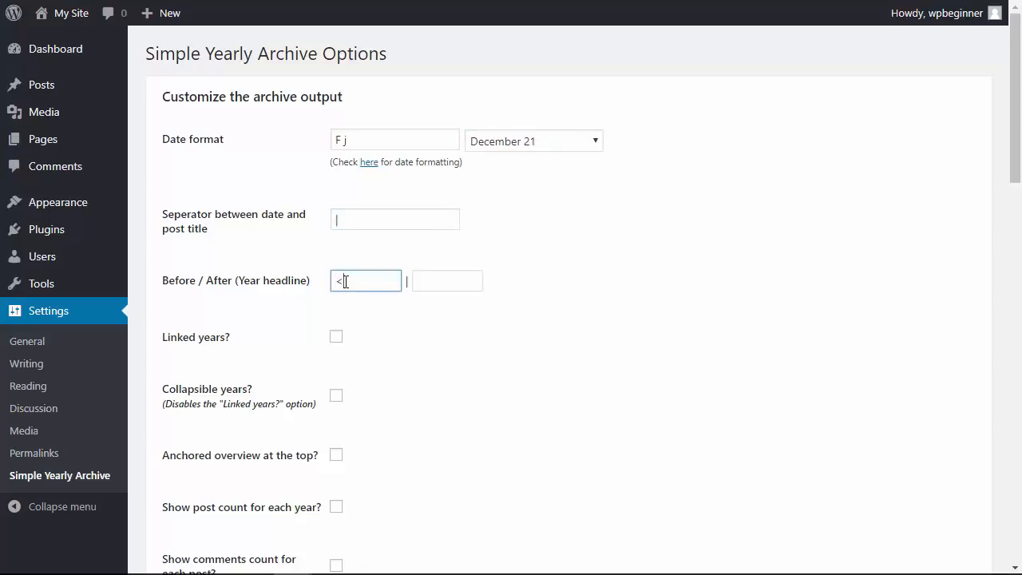
type("div>")
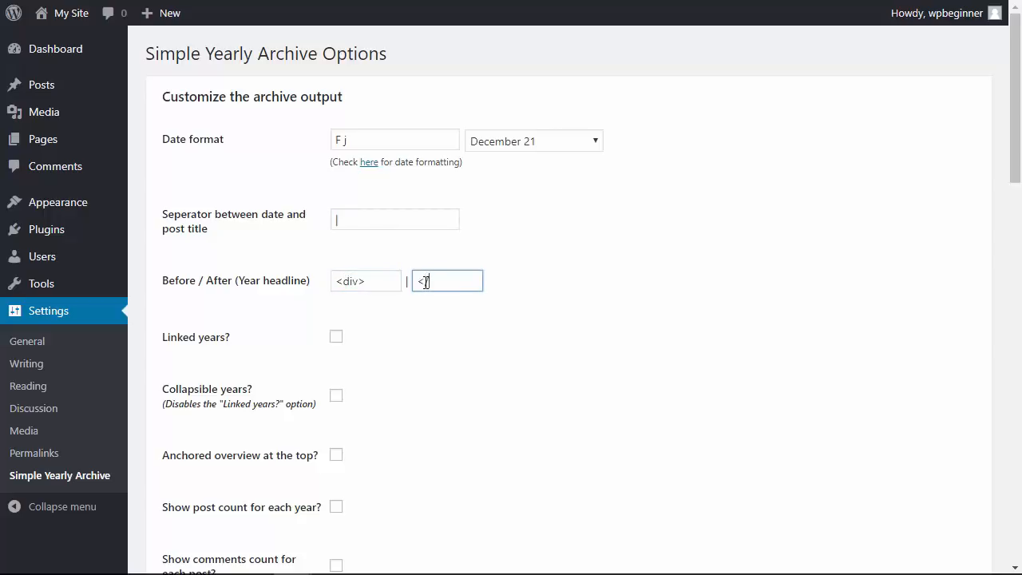
type("/div>")
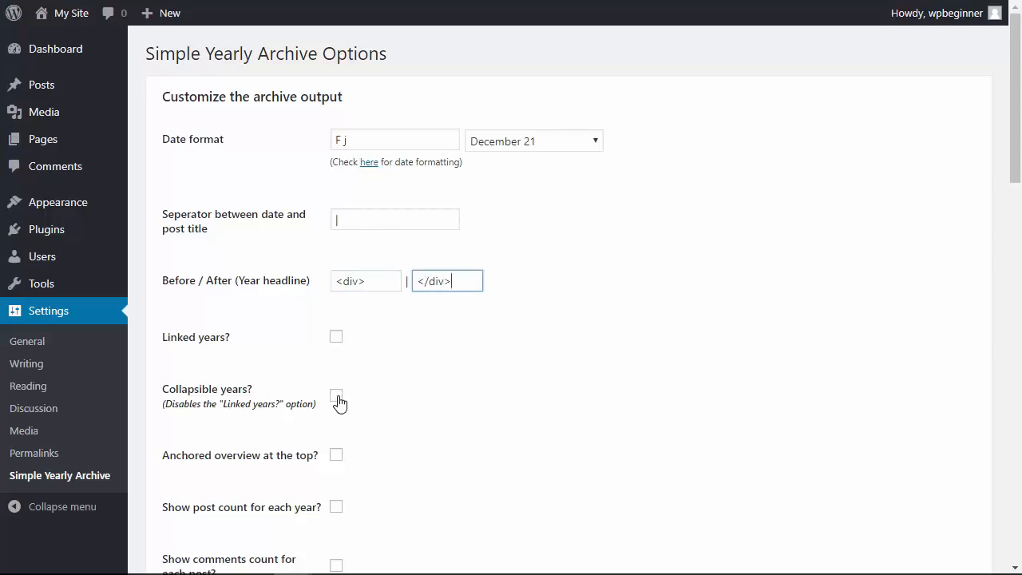
scroll("down", 3)
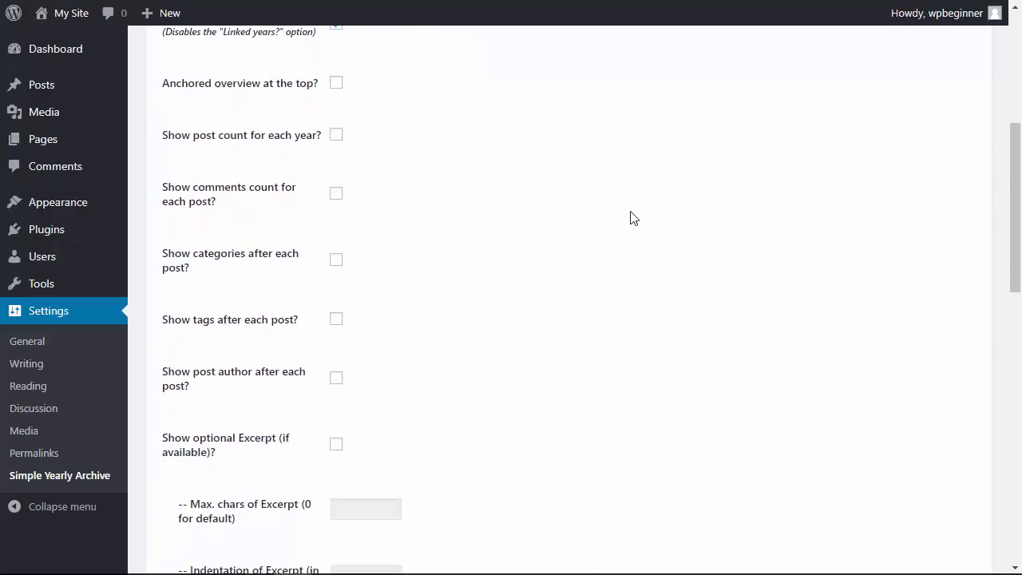
mouse_move(281, 310)
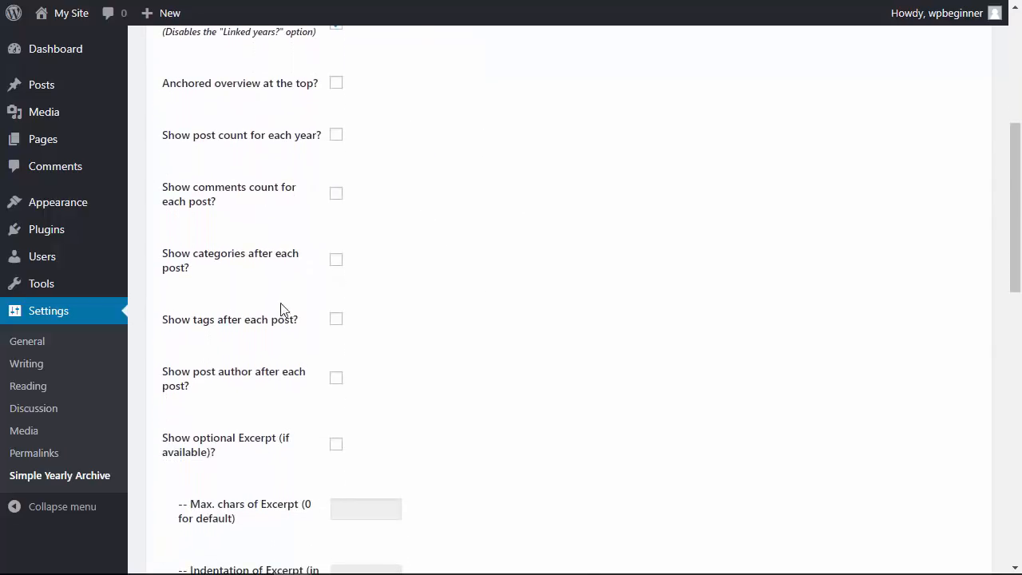
scroll("down", 3)
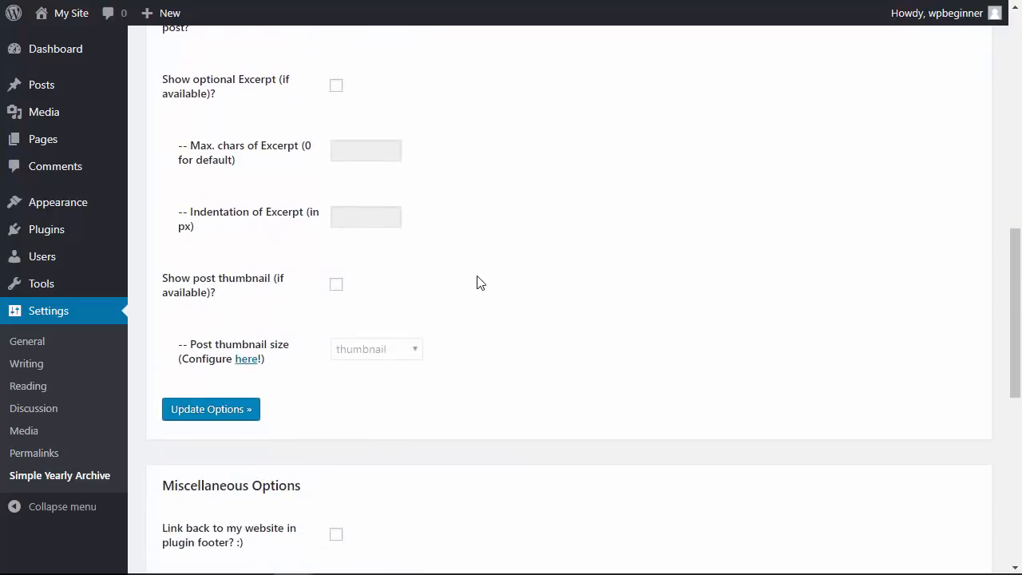
left_click(211, 409)
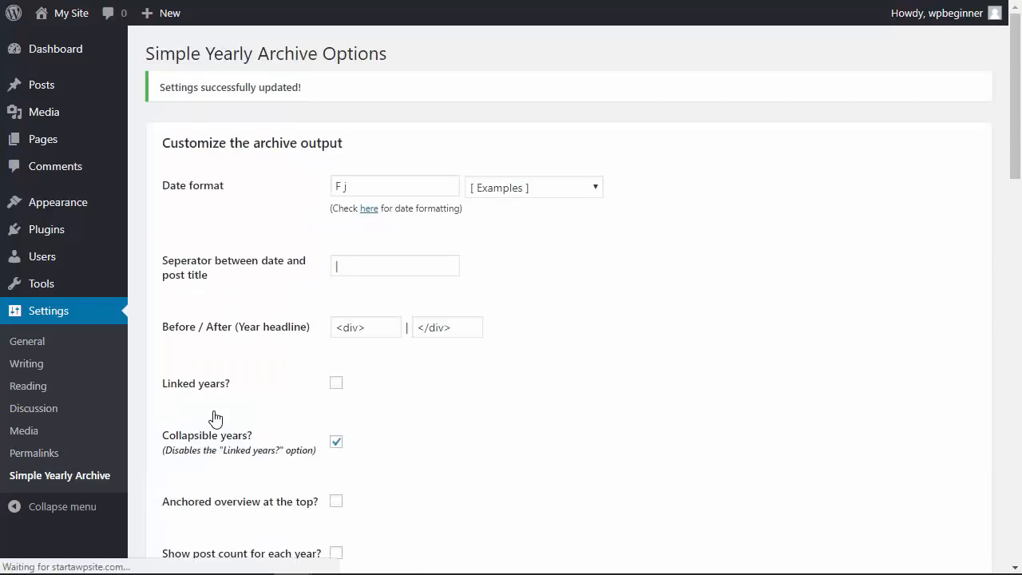
mouse_move(43, 139)
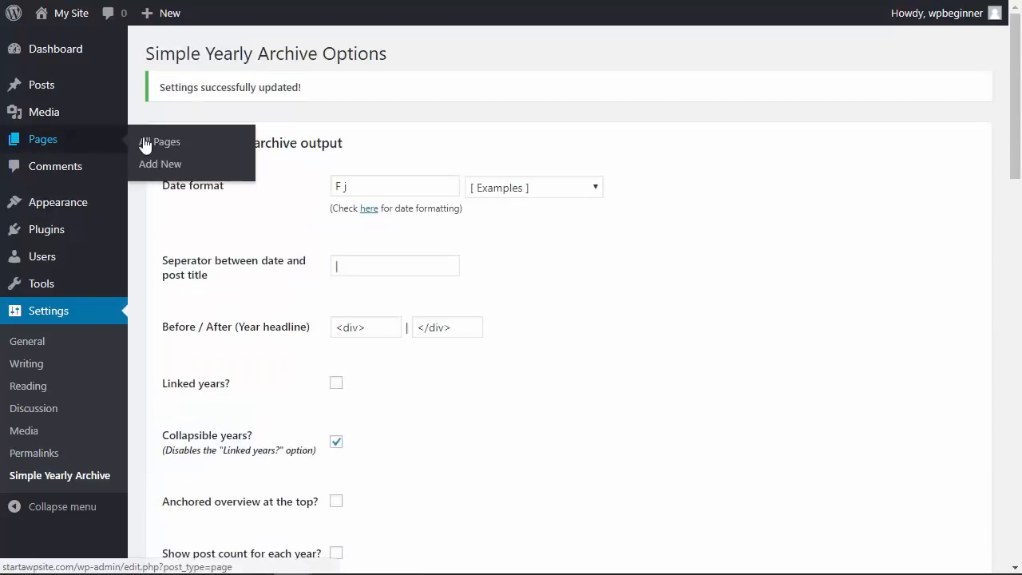
Publish a page titled All Posts with [SimpleYearlyArchive] as its body.
left_click(160, 163)
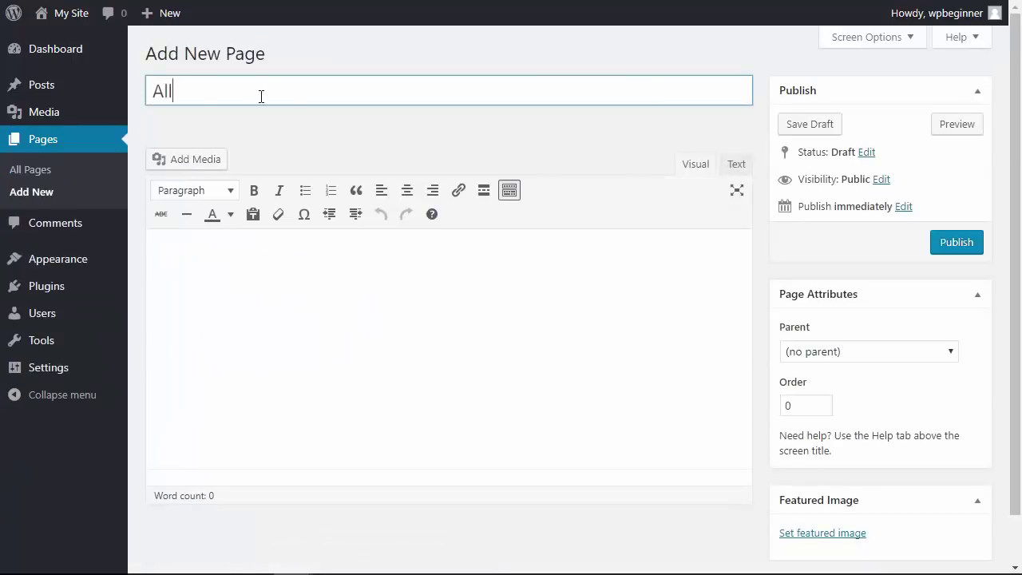
type("Posts")
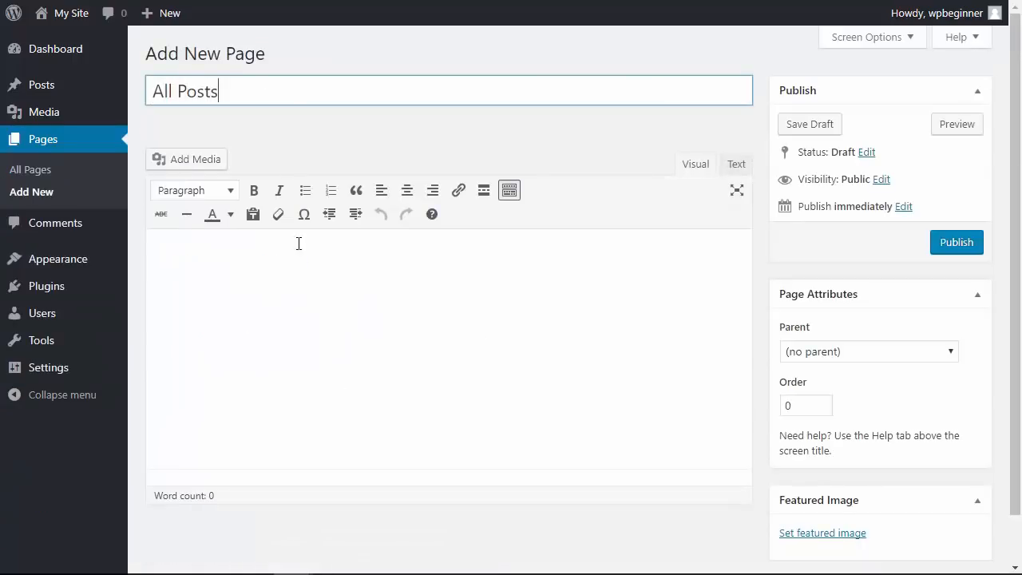
type("[SimpleYearlyArchive]")
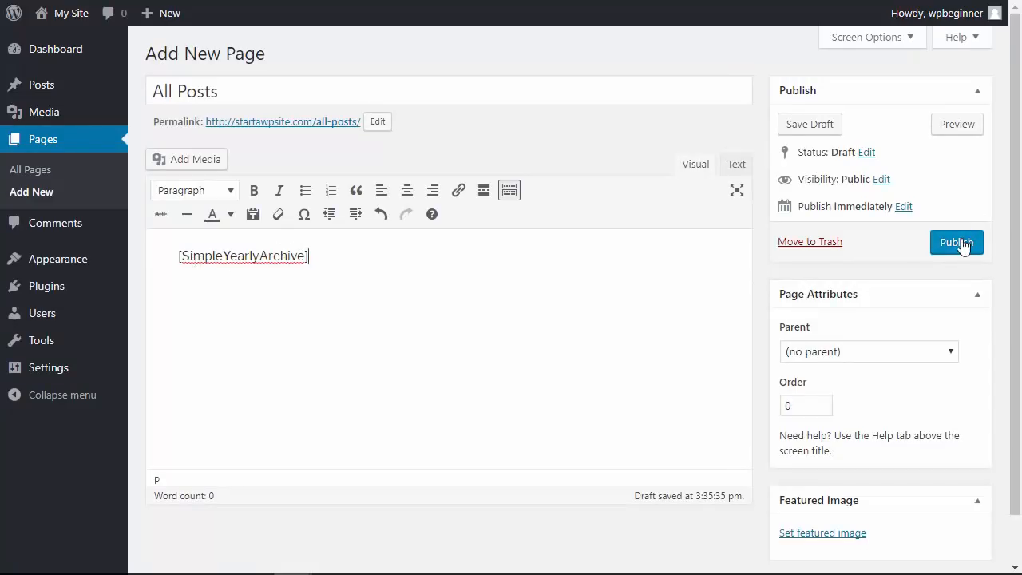
left_click(955, 242)
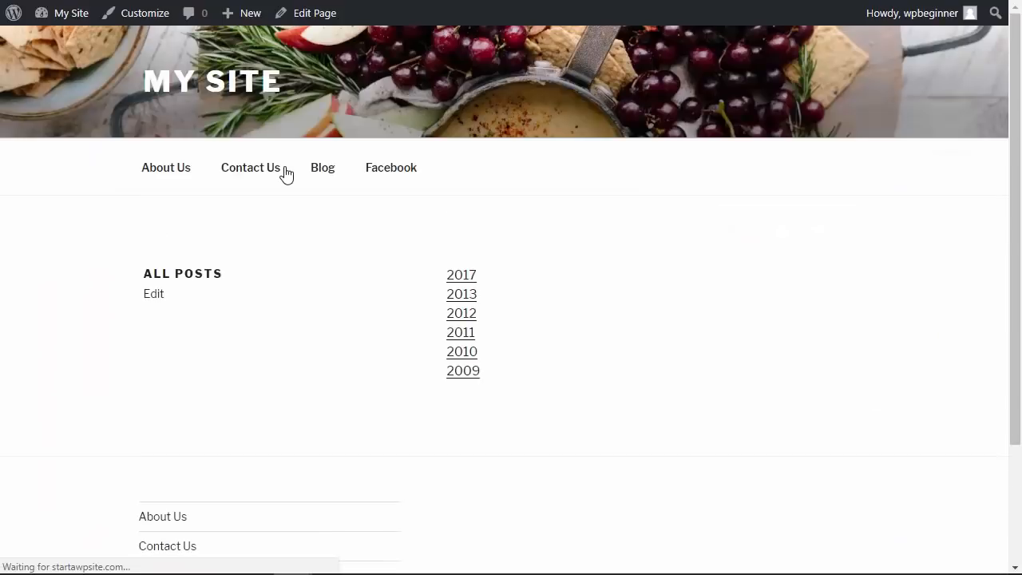
mouse_move(565, 339)
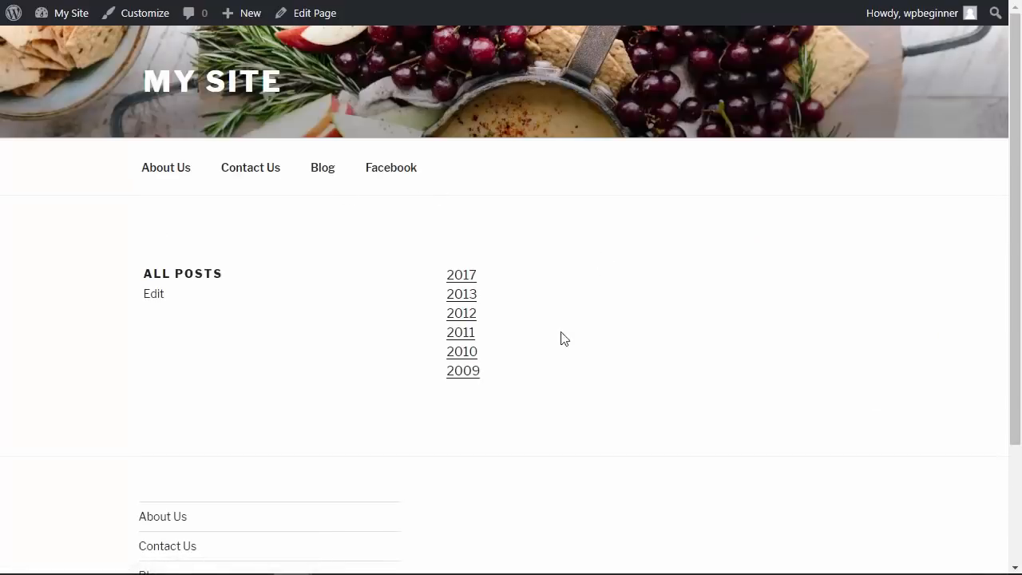
On the live All Posts page, try expanding the collapsible year links.
left_click(460, 294)
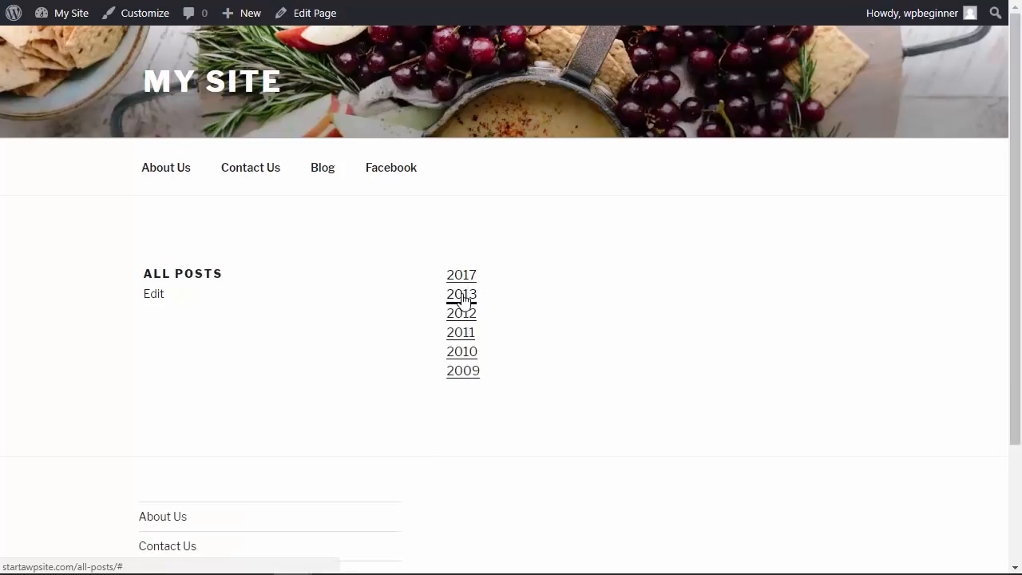
mouse_move(460, 332)
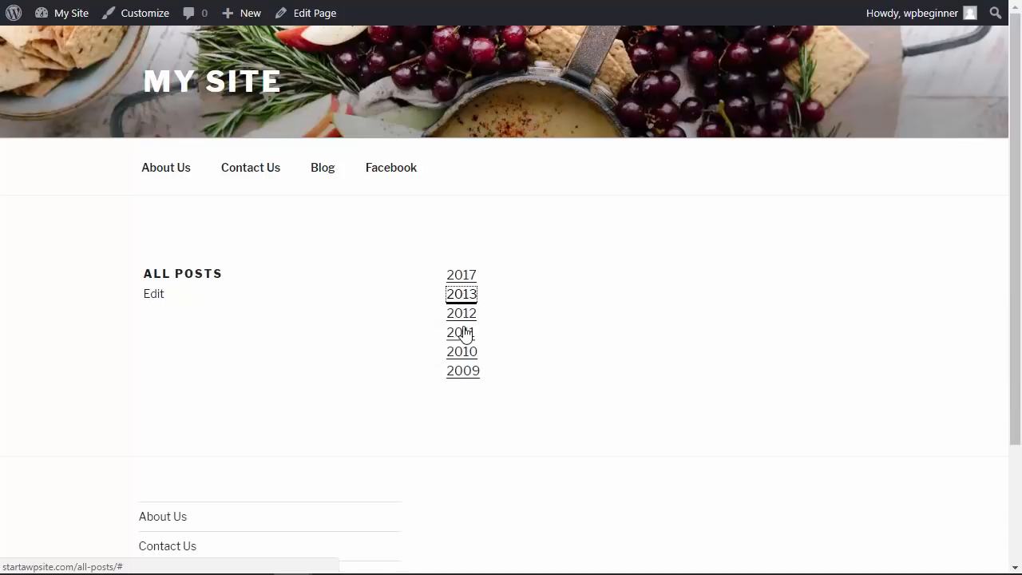
left_click(460, 332)
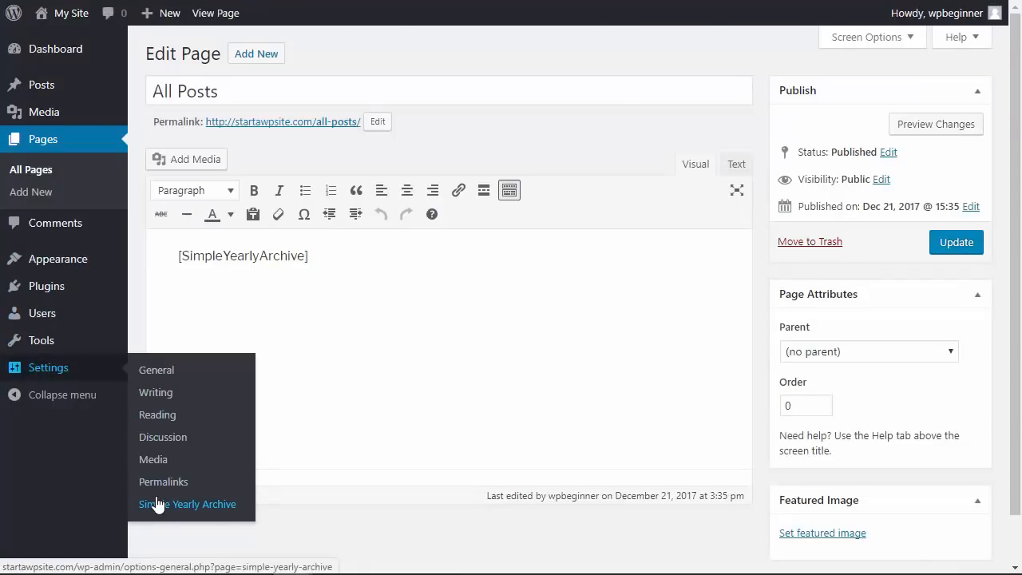
Turn off collapsible years in Simple Yearly Archive settings and update the options.
left_click(187, 504)
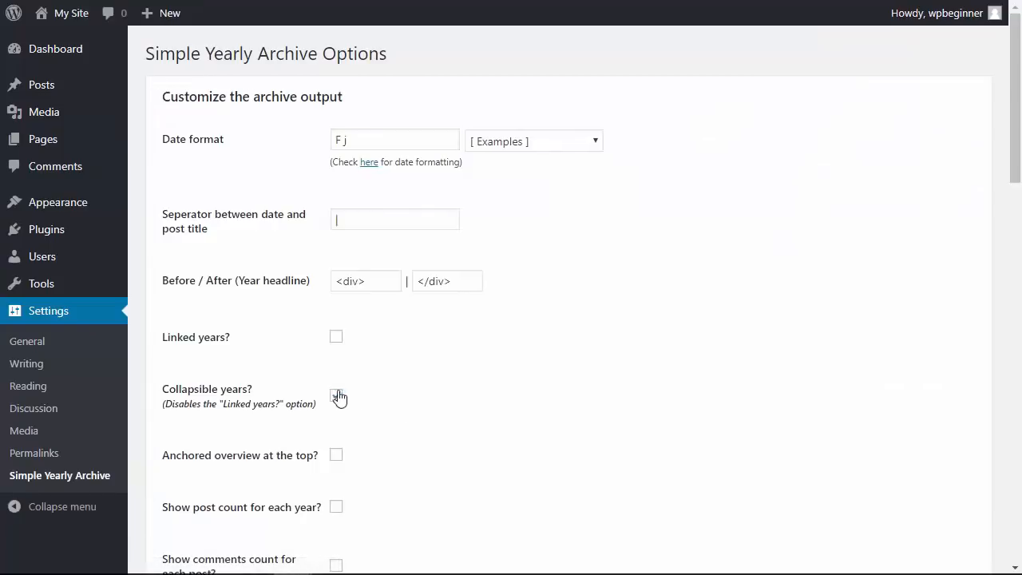
scroll("down", 3)
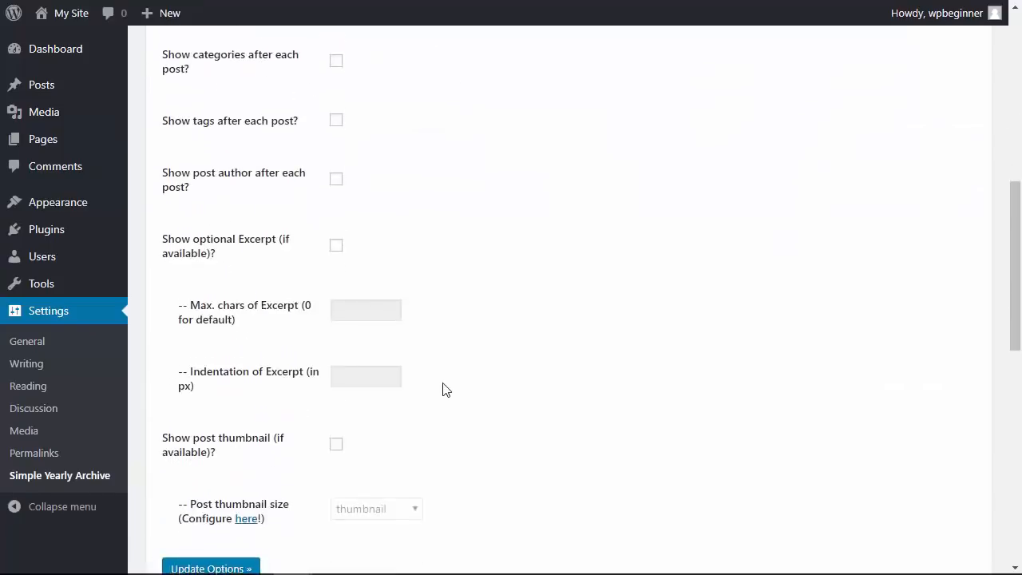
left_click(211, 567)
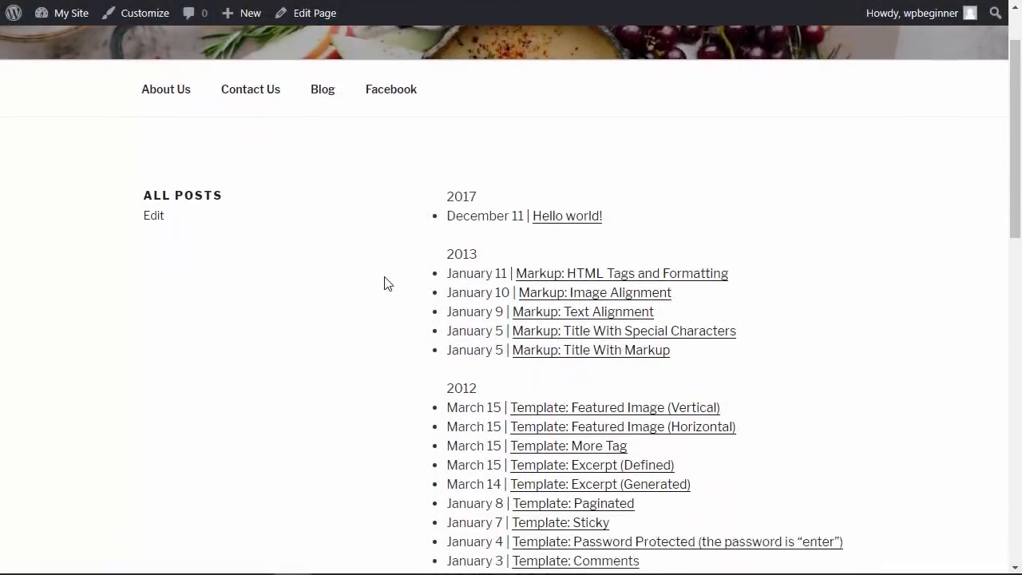
Scroll the All Posts page down to the 2011, 2010 and 2009 sections.
scroll("down", 3)
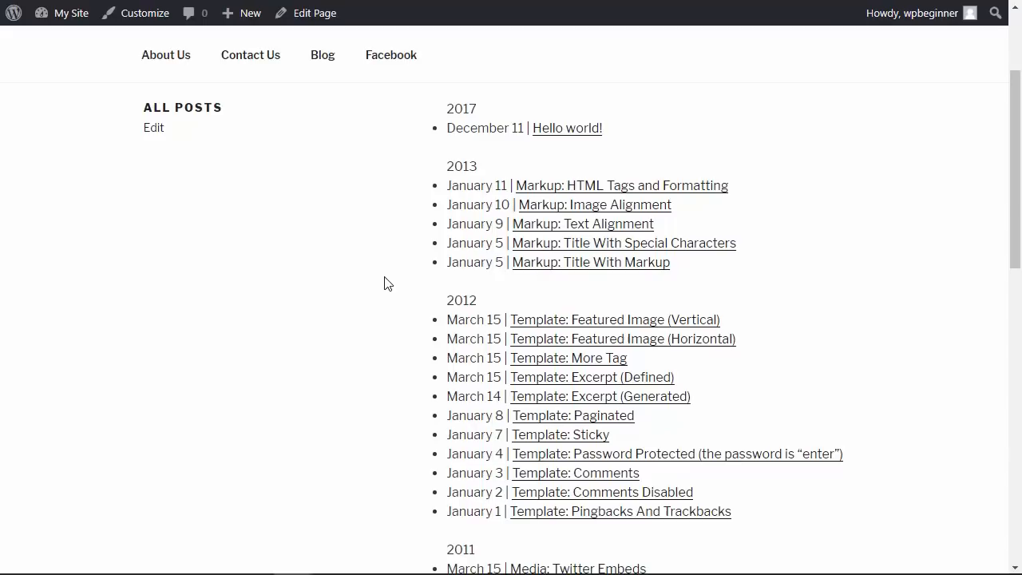
scroll("down", 3)
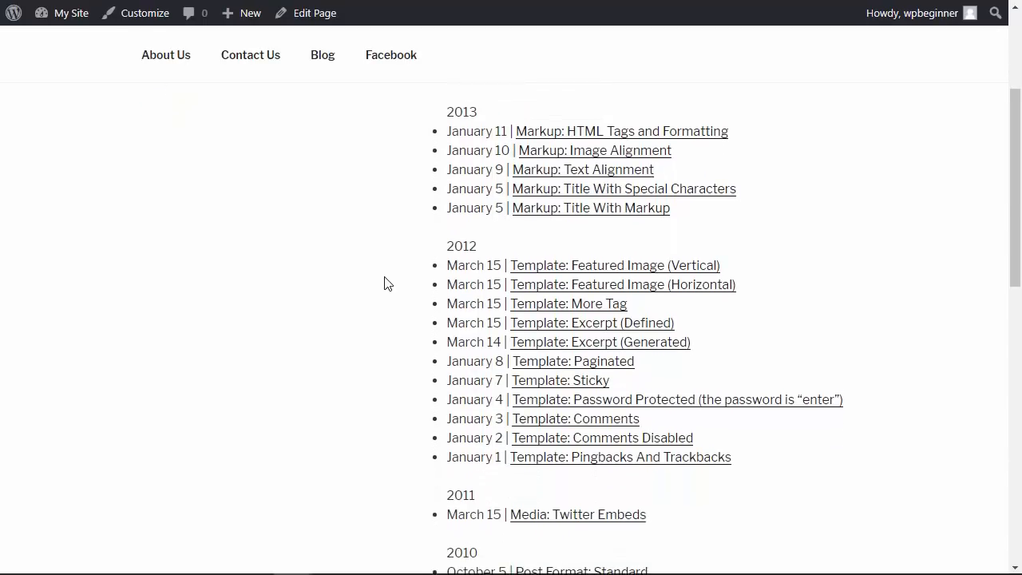
scroll("down", 3)
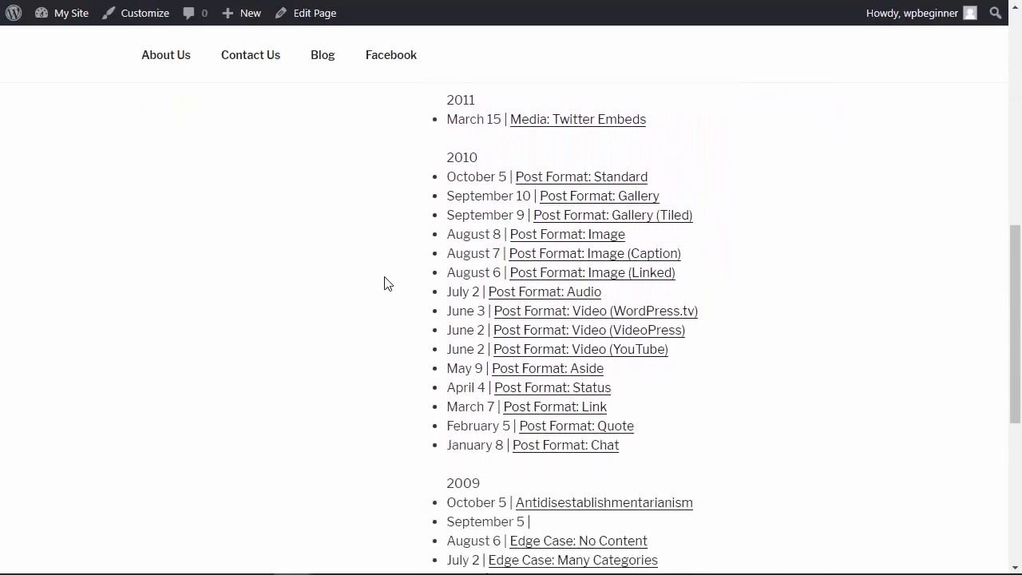